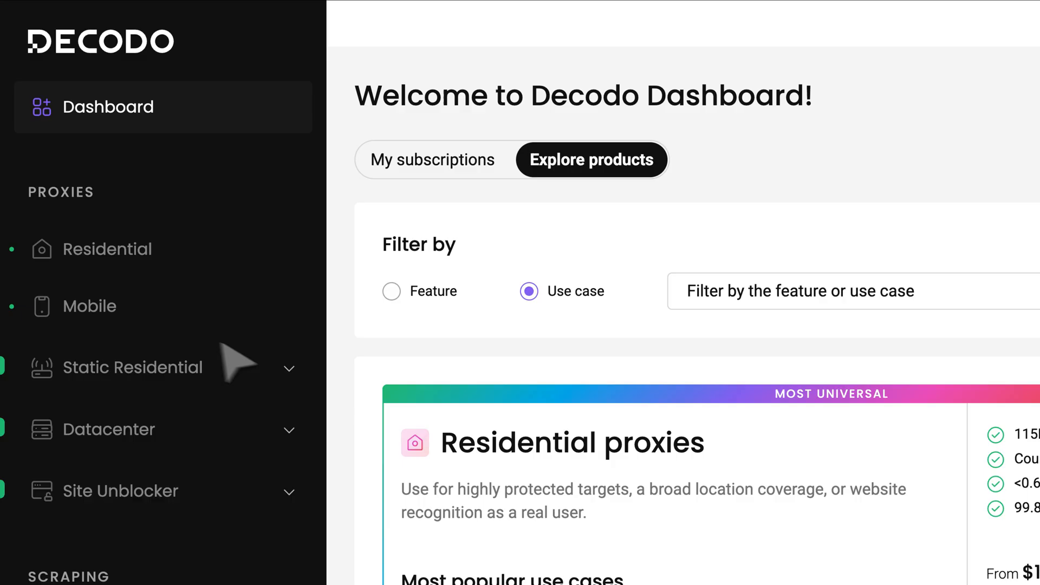
- Add the proxy user MobiProxies50 under the Mobile proxies product
{"action": "left_click", "coordinate": [90, 306]}
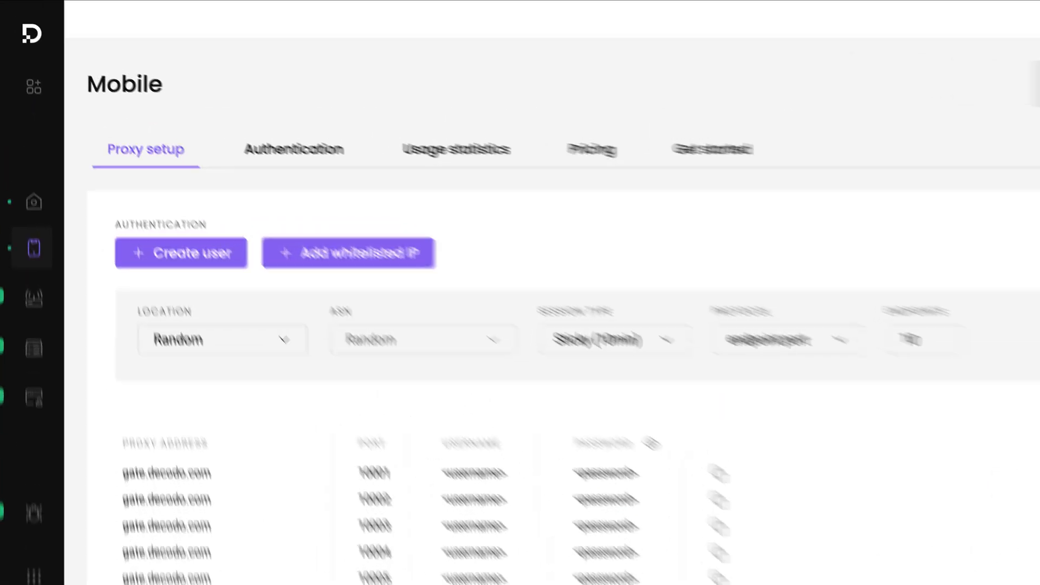
{"action": "left_click", "coordinate": [181, 253]}
{"action": "type", "text": "MobiProxies50"}
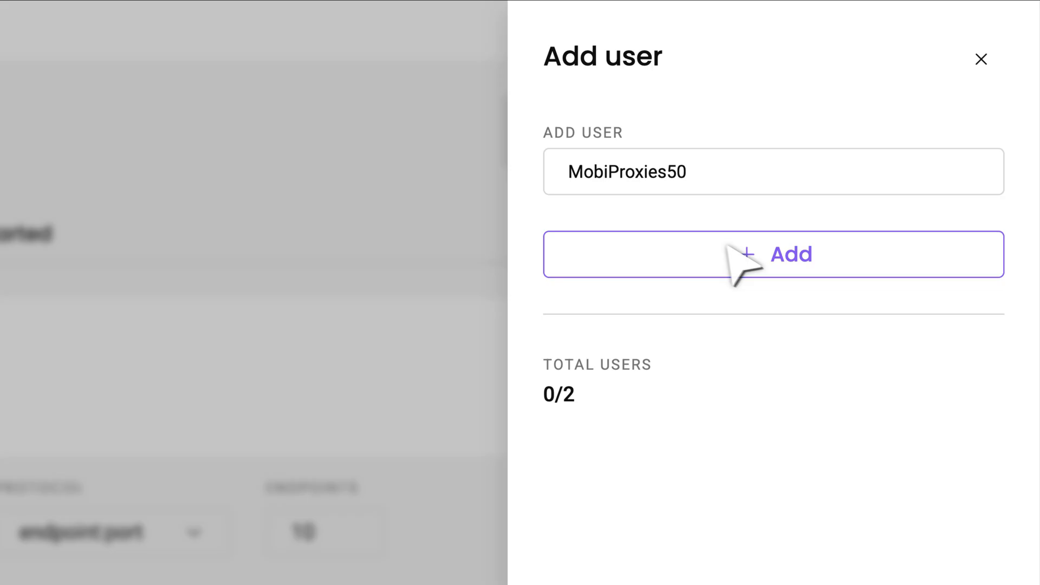
{"action": "left_click", "coordinate": [772, 254]}
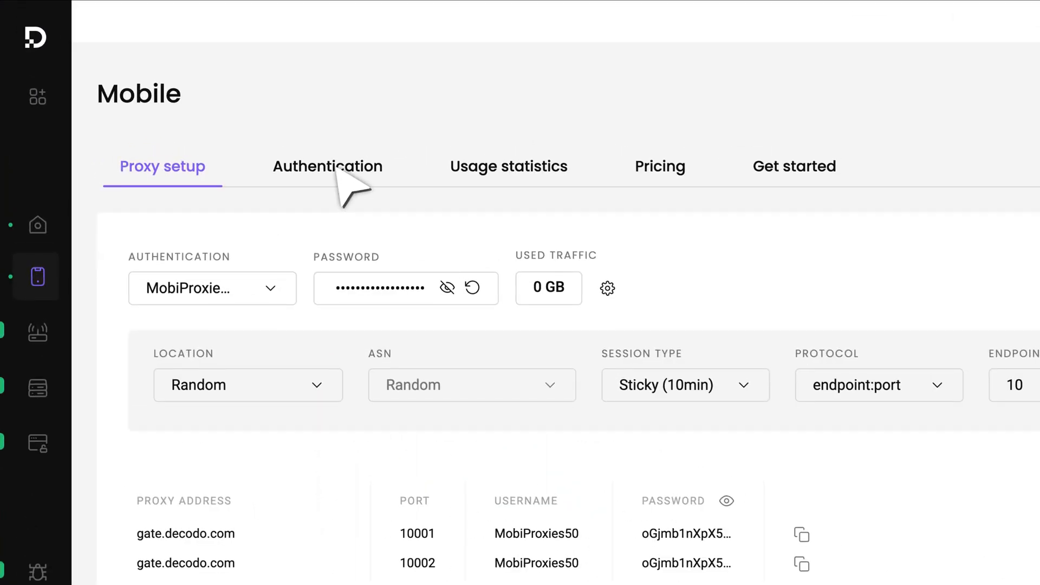
{"action": "left_click", "coordinate": [328, 166]}
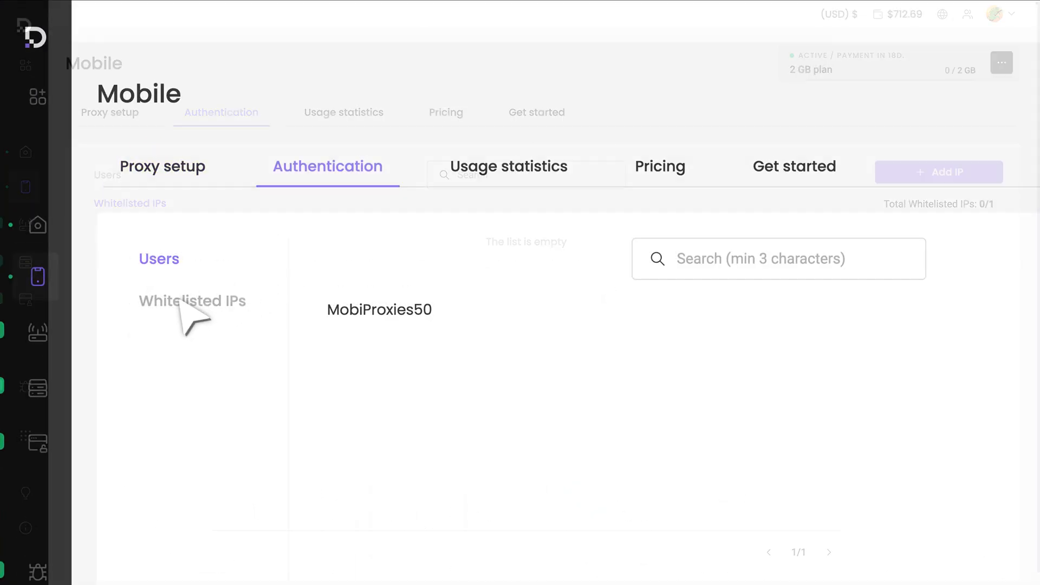
{"action": "left_click", "coordinate": [939, 172]}
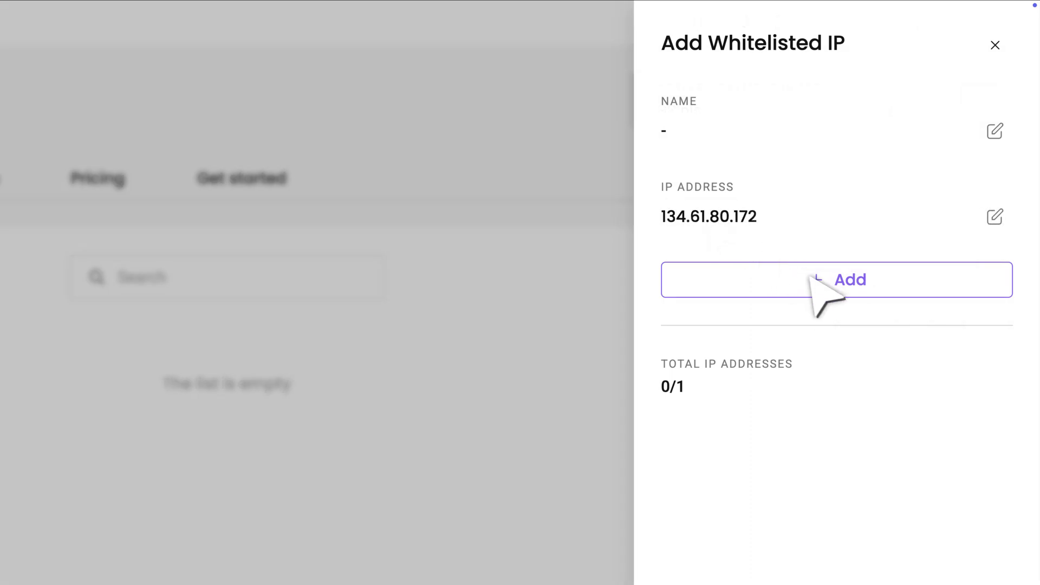
{"action": "left_click", "coordinate": [836, 279]}
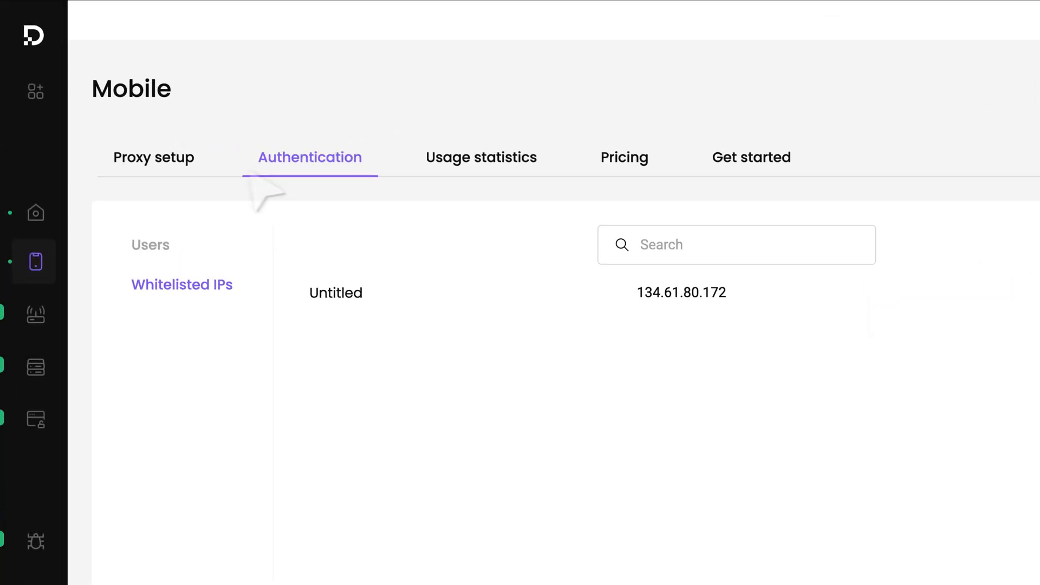
- Return to Proxy setup to review the gate.decodo.com endpoints and MobiProxies50 credentials
{"action": "left_click", "coordinate": [153, 157]}
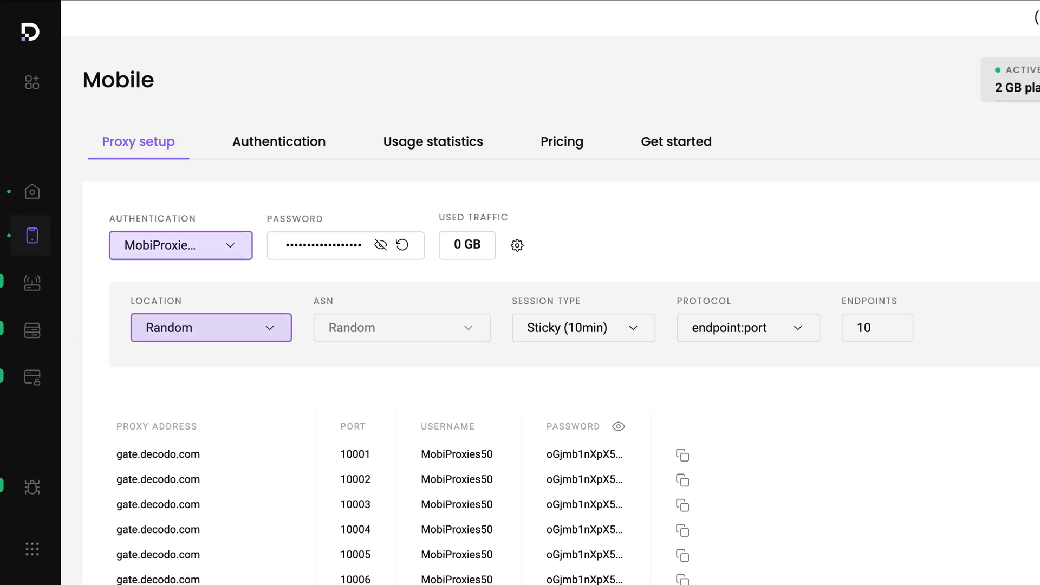
{"action": "left_click", "coordinate": [682, 309]}
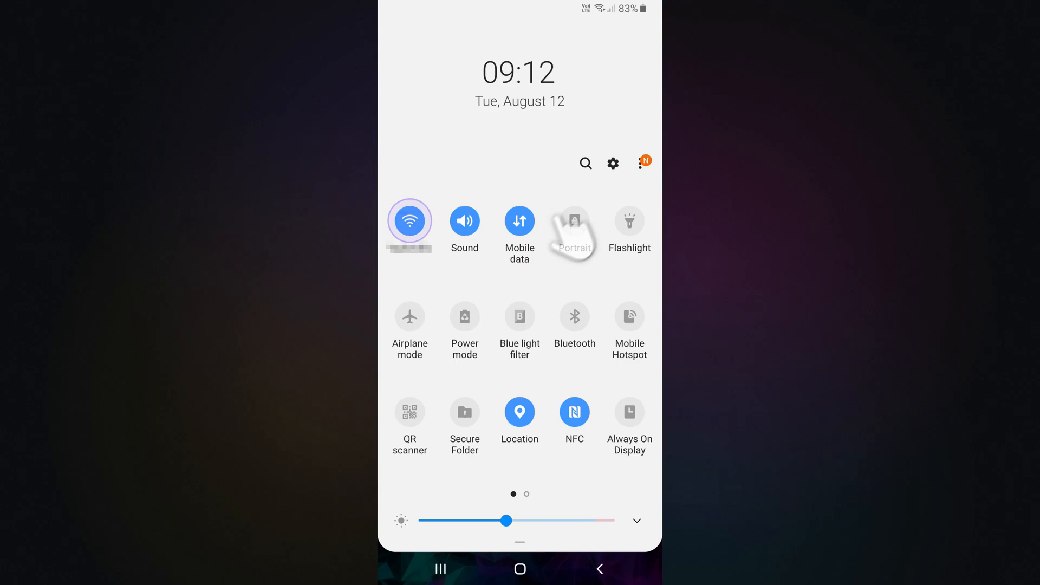
- Reach the connected Wi-Fi network's advanced settings from quick settings
{"action": "left_click", "coordinate": [612, 163]}
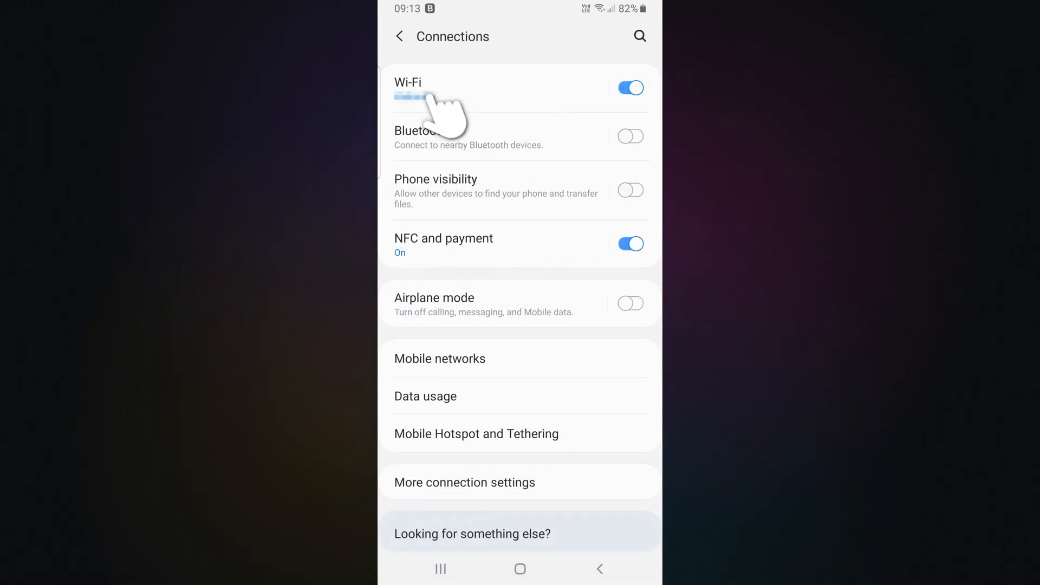
{"action": "left_click", "coordinate": [408, 84]}
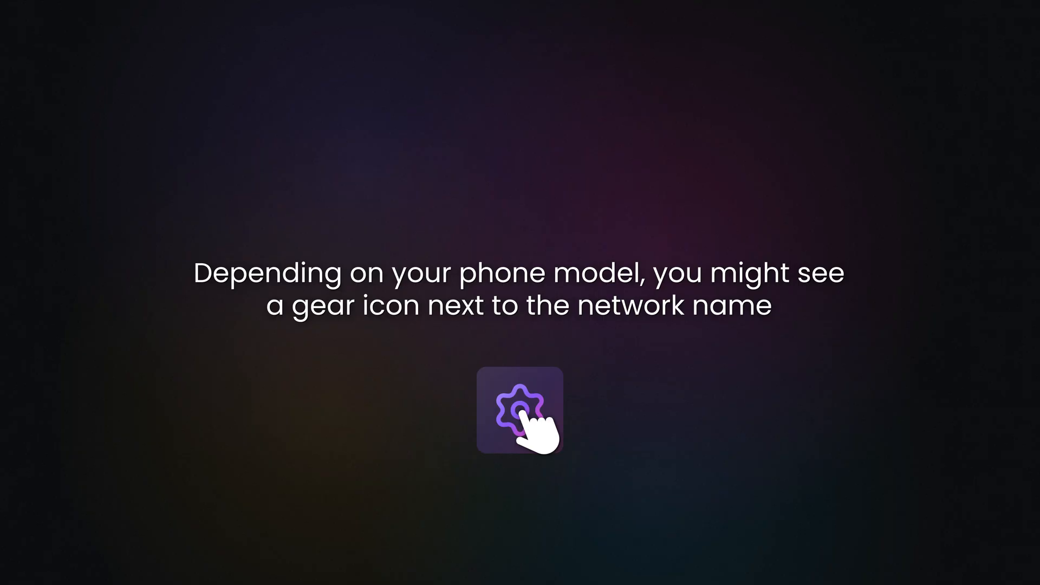
{"action": "left_click", "coordinate": [519, 417]}
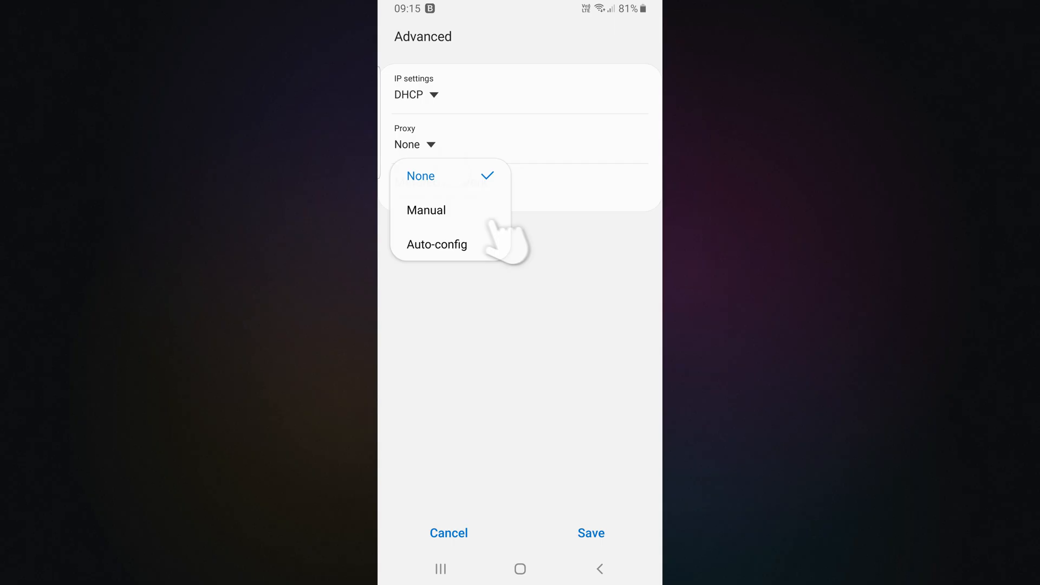
- Save a manual Wi-Fi proxy gate.decodo.com, port 10001, with the MobiProxies50 login
{"action": "left_click", "coordinate": [426, 211]}
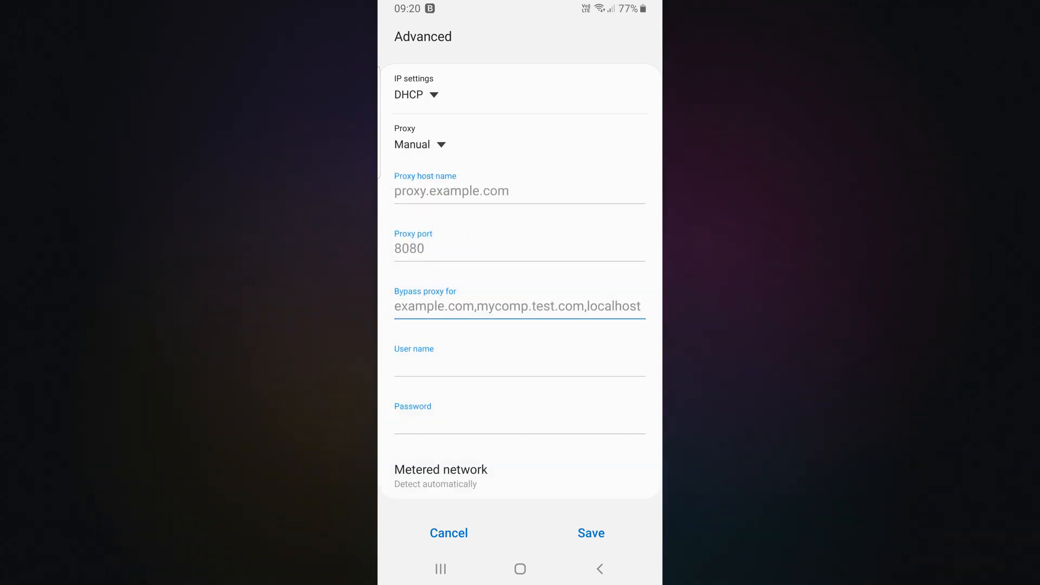
{"action": "type", "text": "gate.decodo.com"}
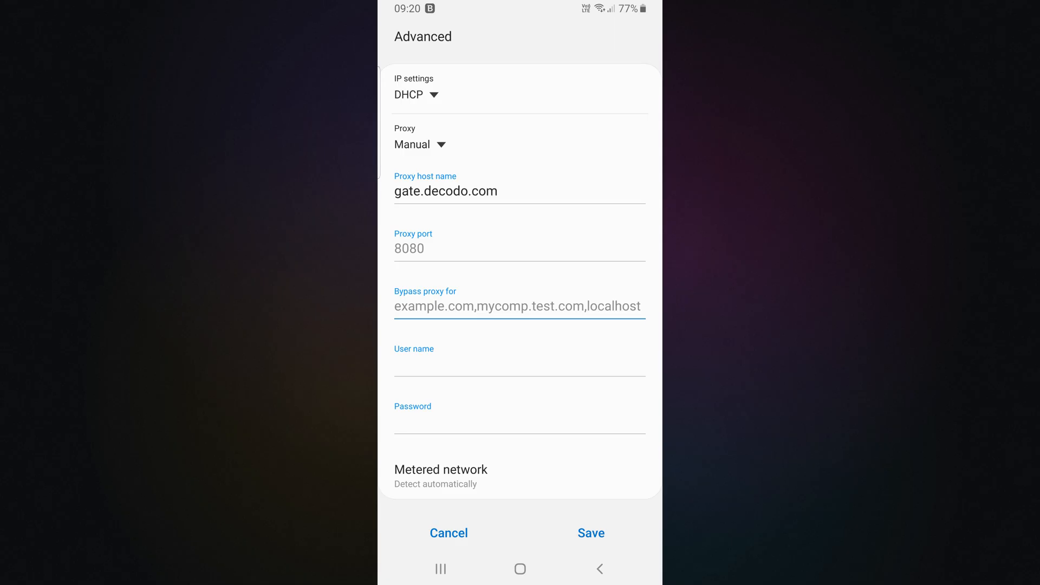
{"action": "type", "text": "10001"}
{"action": "left_click", "coordinate": [520, 361]}
{"action": "type", "text": "MobiProxies50"}
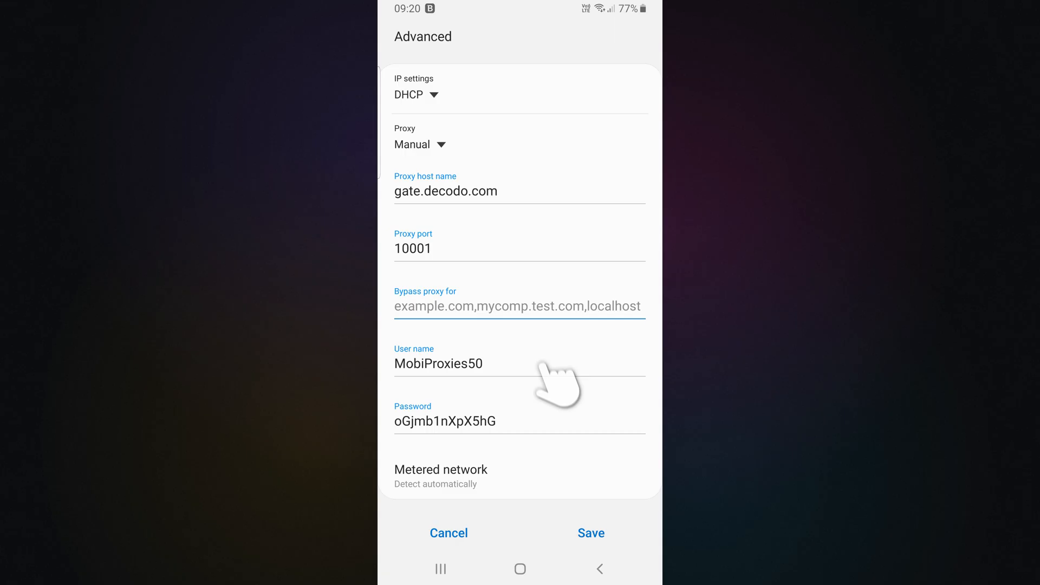
{"action": "left_click", "coordinate": [520, 306]}
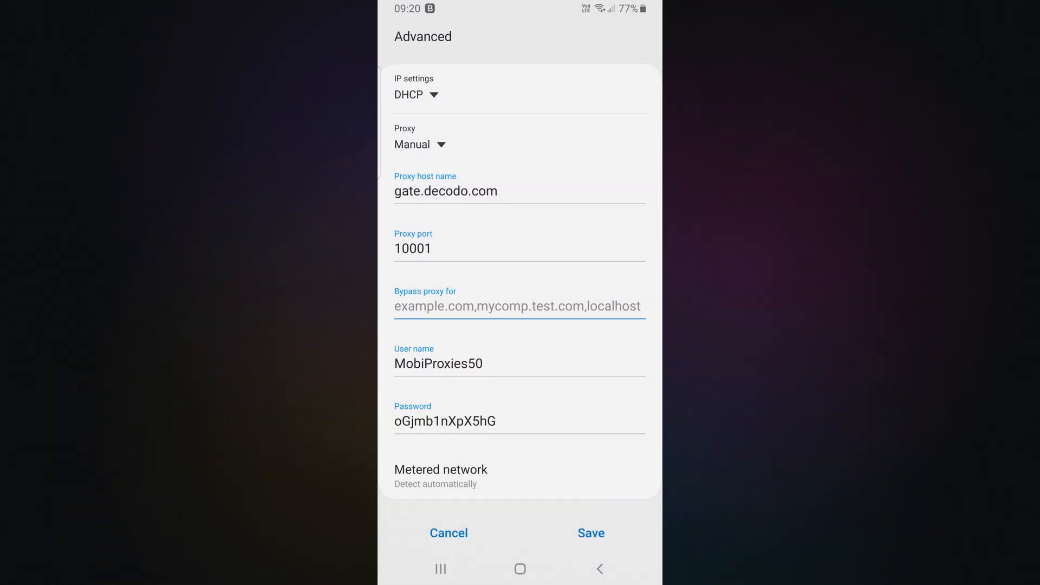
{"action": "left_click", "coordinate": [591, 533]}
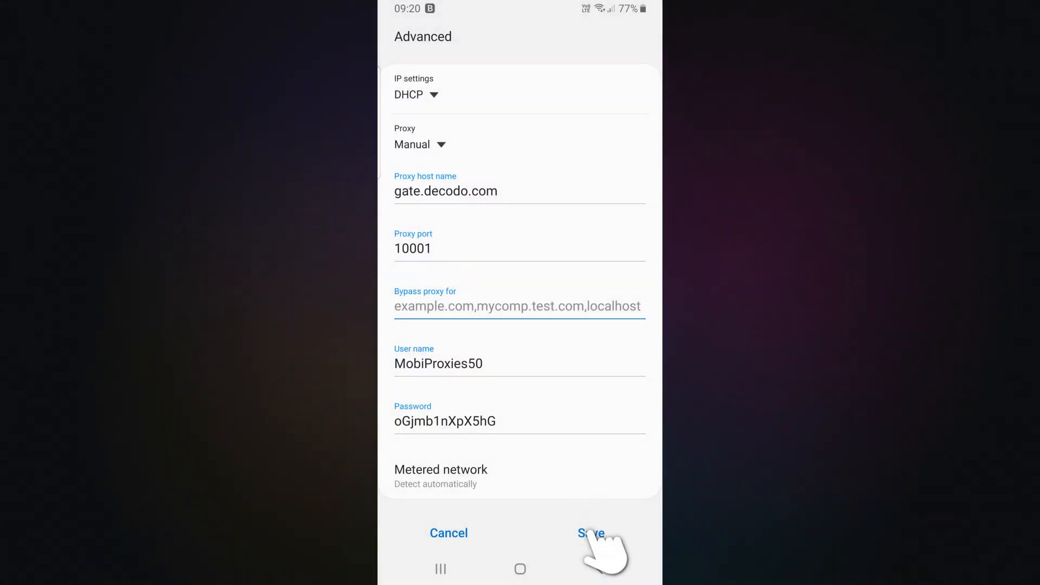
{"action": "left_click", "coordinate": [585, 533]}
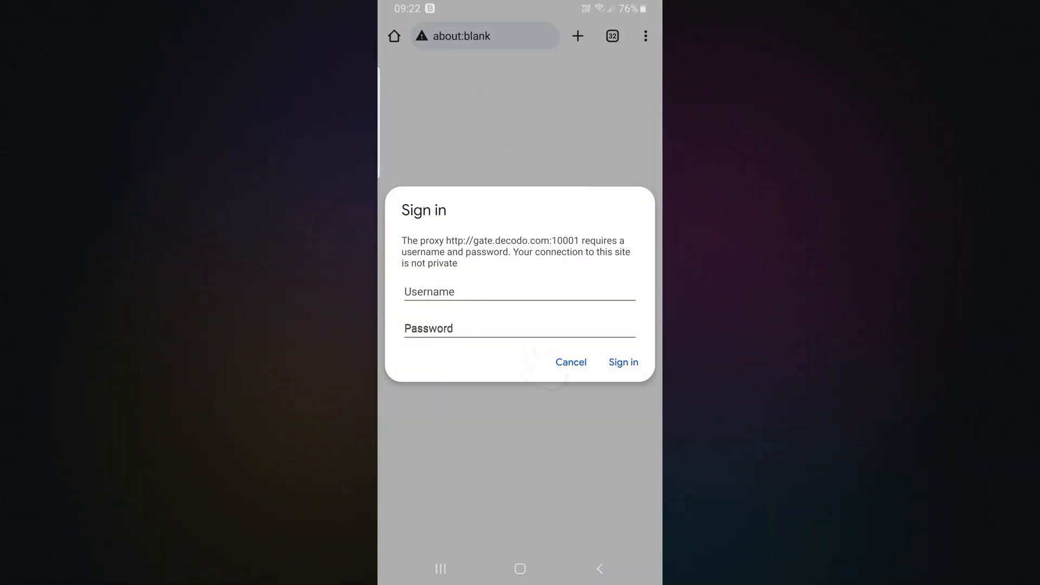
- Submit MobiProxies50 and its password in Chrome's proxy sign-in dialog
{"action": "type", "text": "MobiProxies50"}
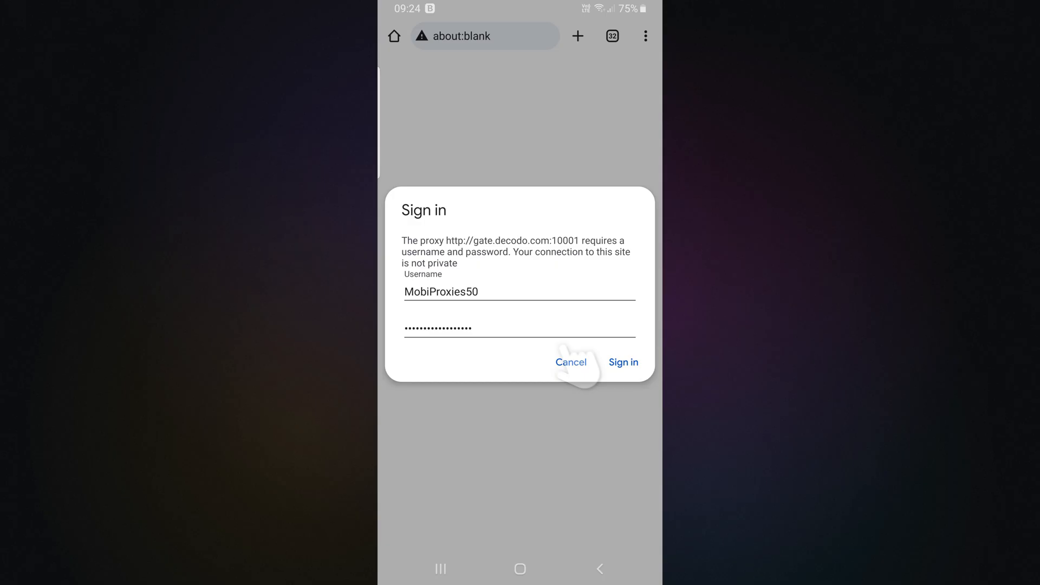
{"action": "left_click", "coordinate": [623, 362]}
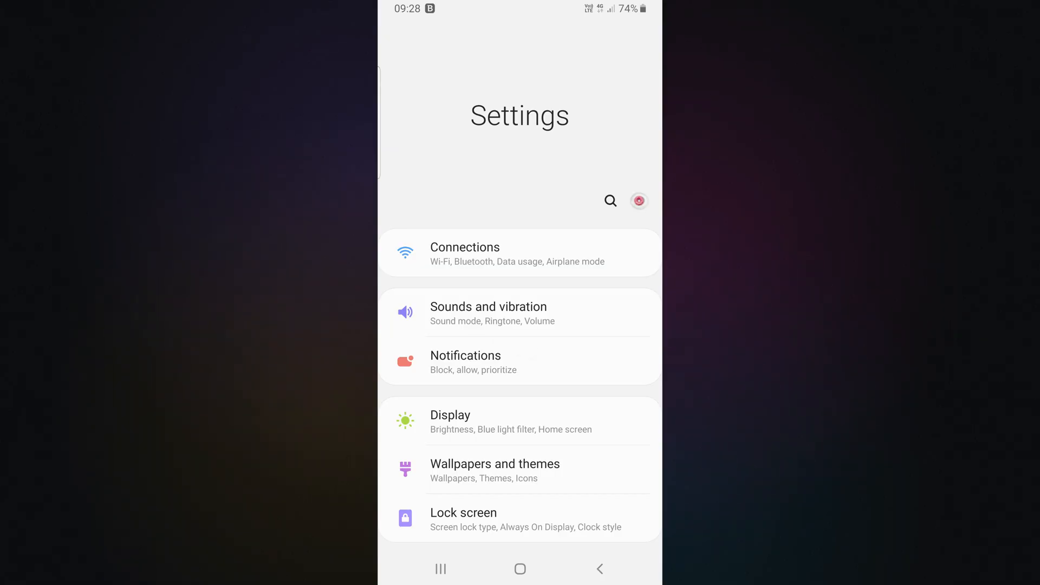
- Set the Omnitel Internet APN proxy to gate.decodo.com, port 10001, user MobiProxies50, and save
{"action": "left_click", "coordinate": [465, 254]}
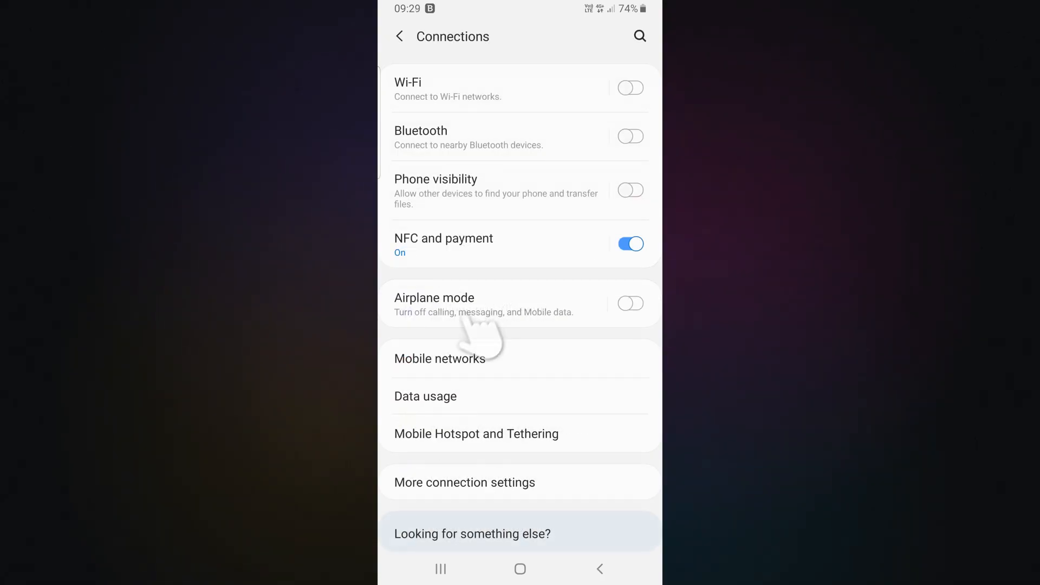
{"action": "left_click", "coordinate": [440, 359]}
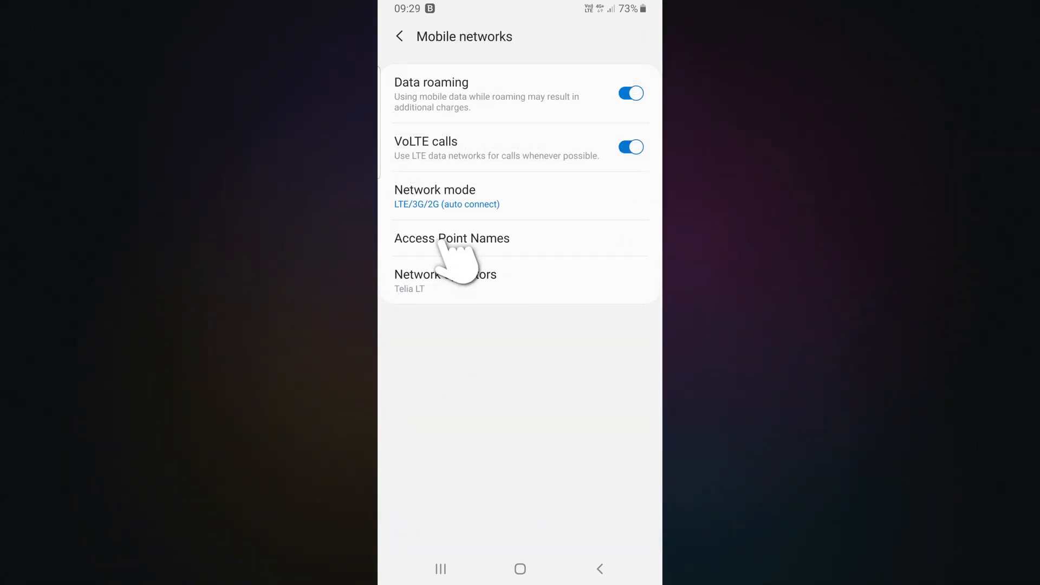
{"action": "left_click", "coordinate": [452, 239]}
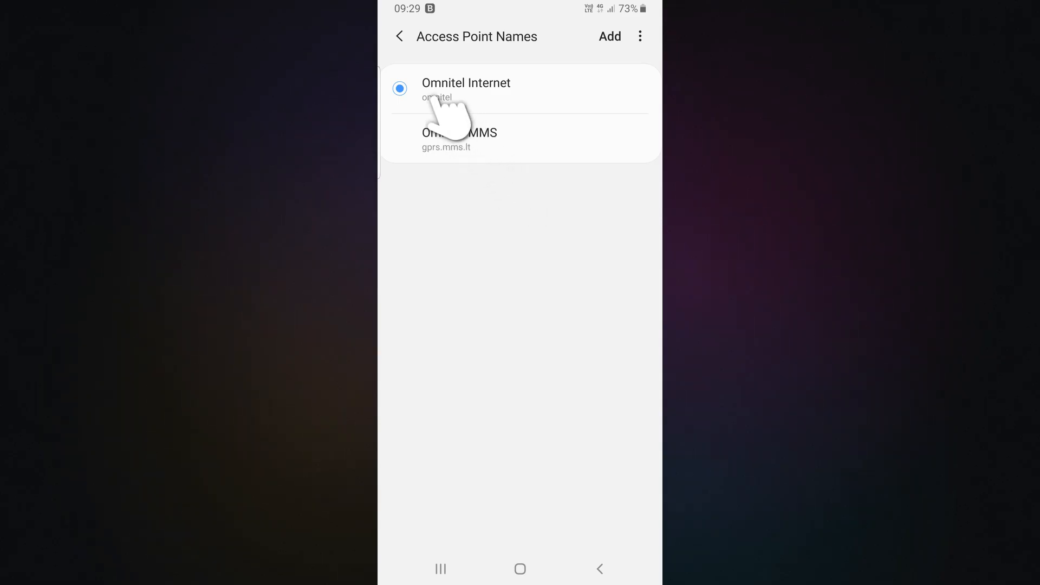
{"action": "left_click", "coordinate": [465, 88]}
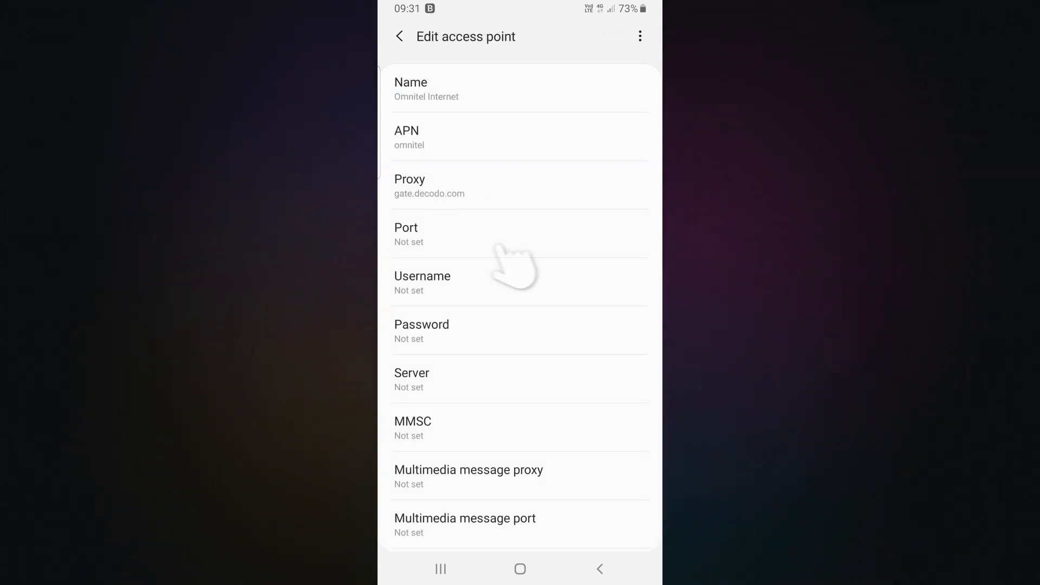
{"action": "type", "text": "10001"}
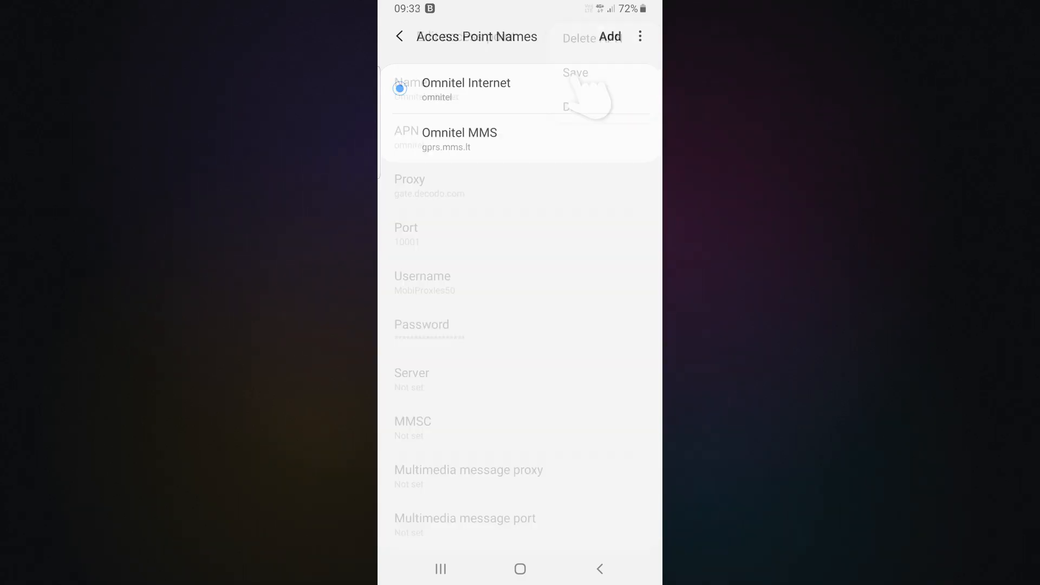
{"action": "scroll", "scroll_direction": "down", "scroll_amount": 3}
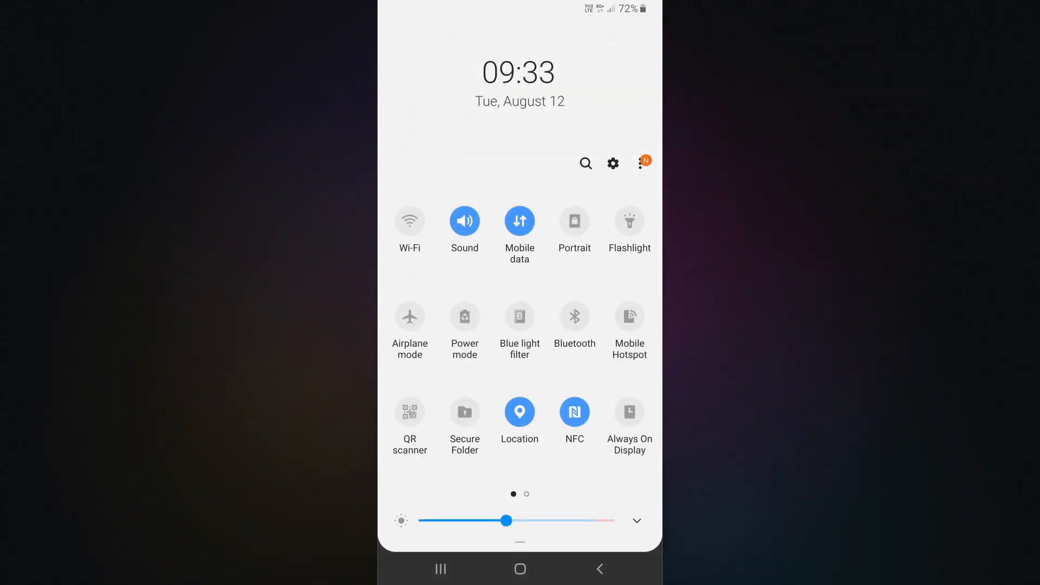
- Sign in to the proxy in Chrome and check whatismyipaddress.com shows 197.185.168.156
{"action": "left_click", "coordinate": [519, 221]}
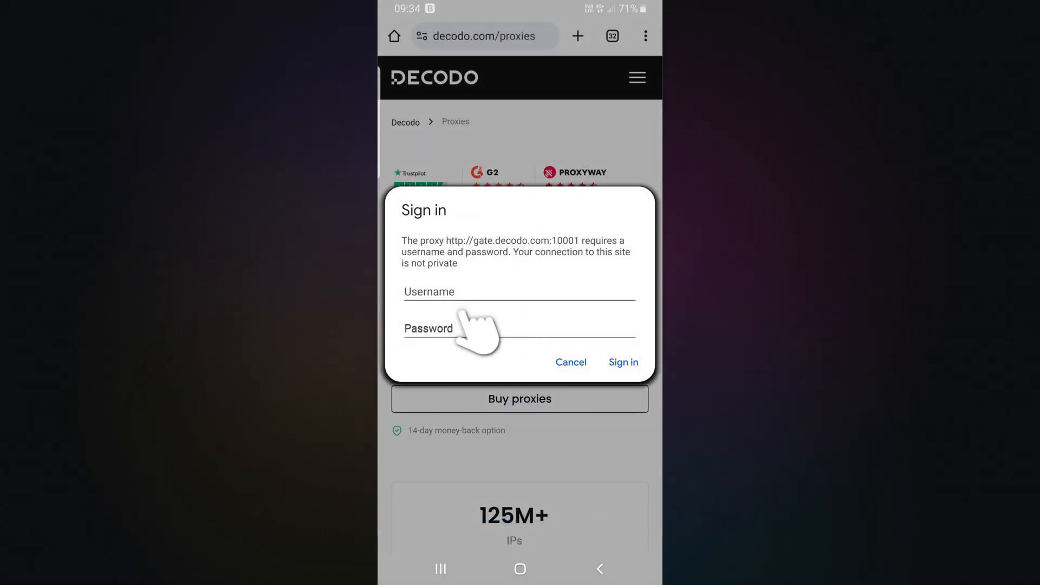
{"action": "left_click", "coordinate": [623, 362]}
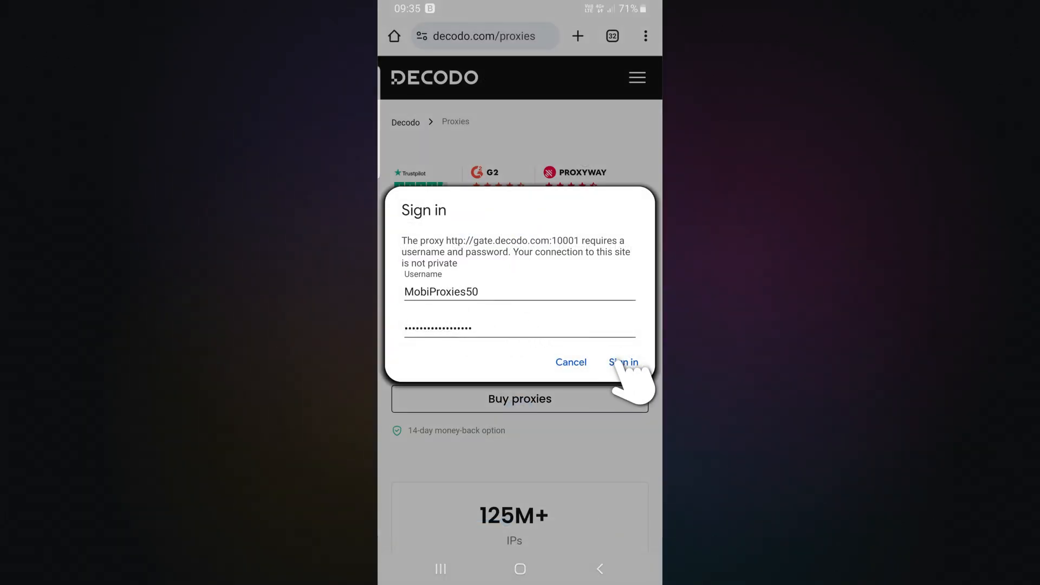
{"action": "left_click", "coordinate": [624, 362]}
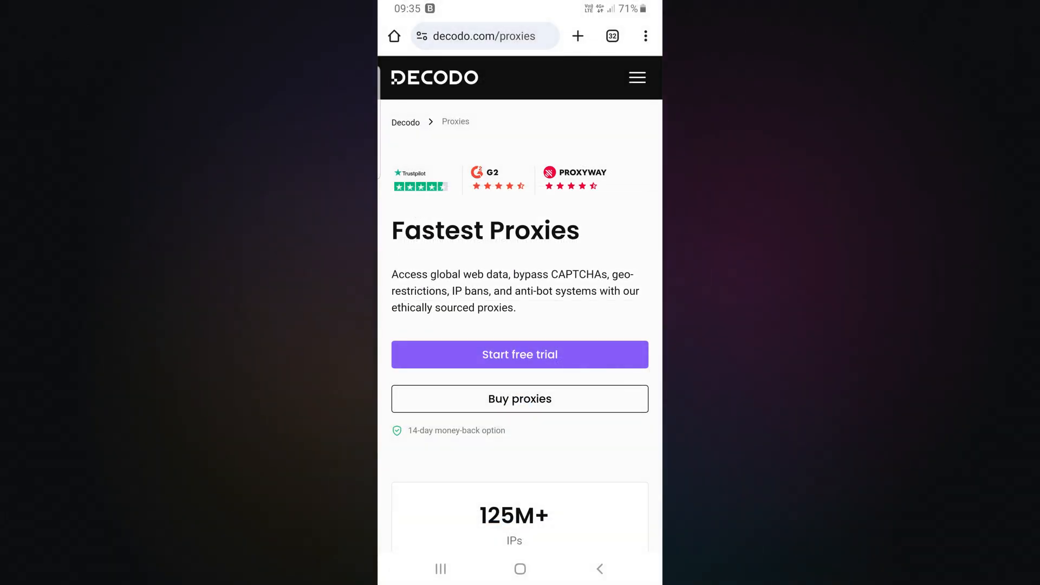
{"action": "left_click", "coordinate": [486, 36]}
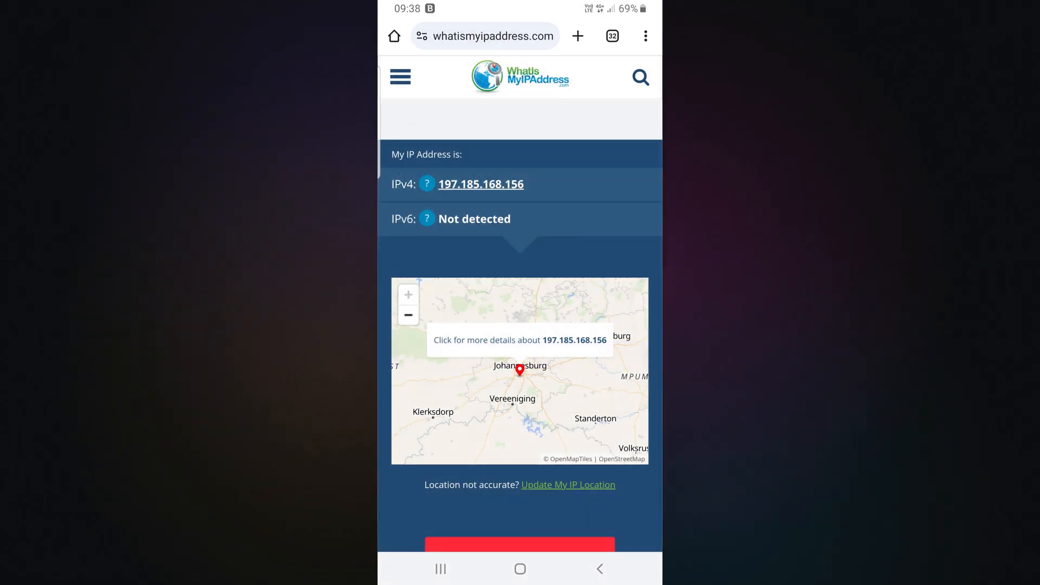
{"action": "left_click", "coordinate": [481, 184]}
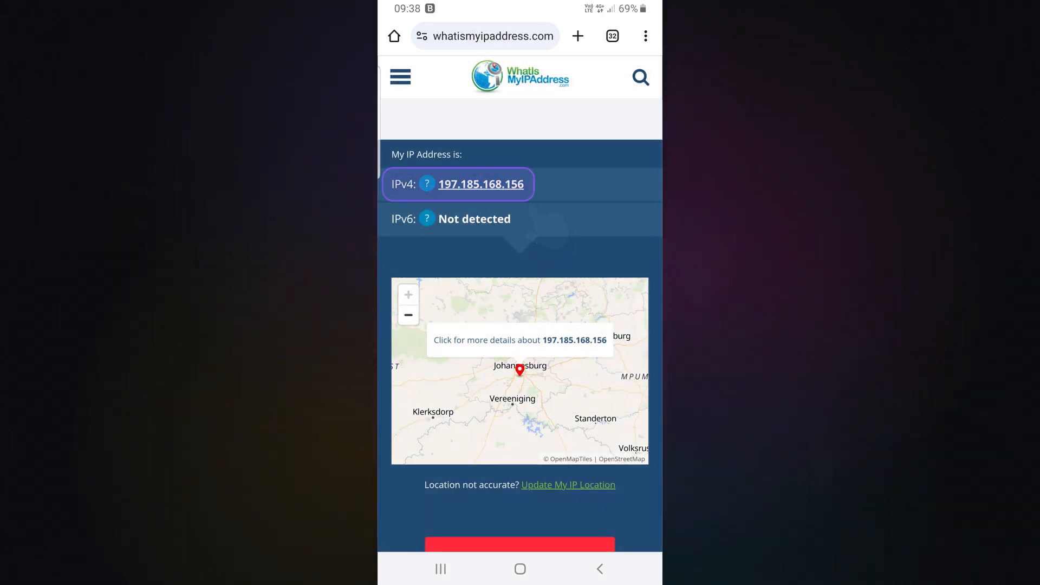